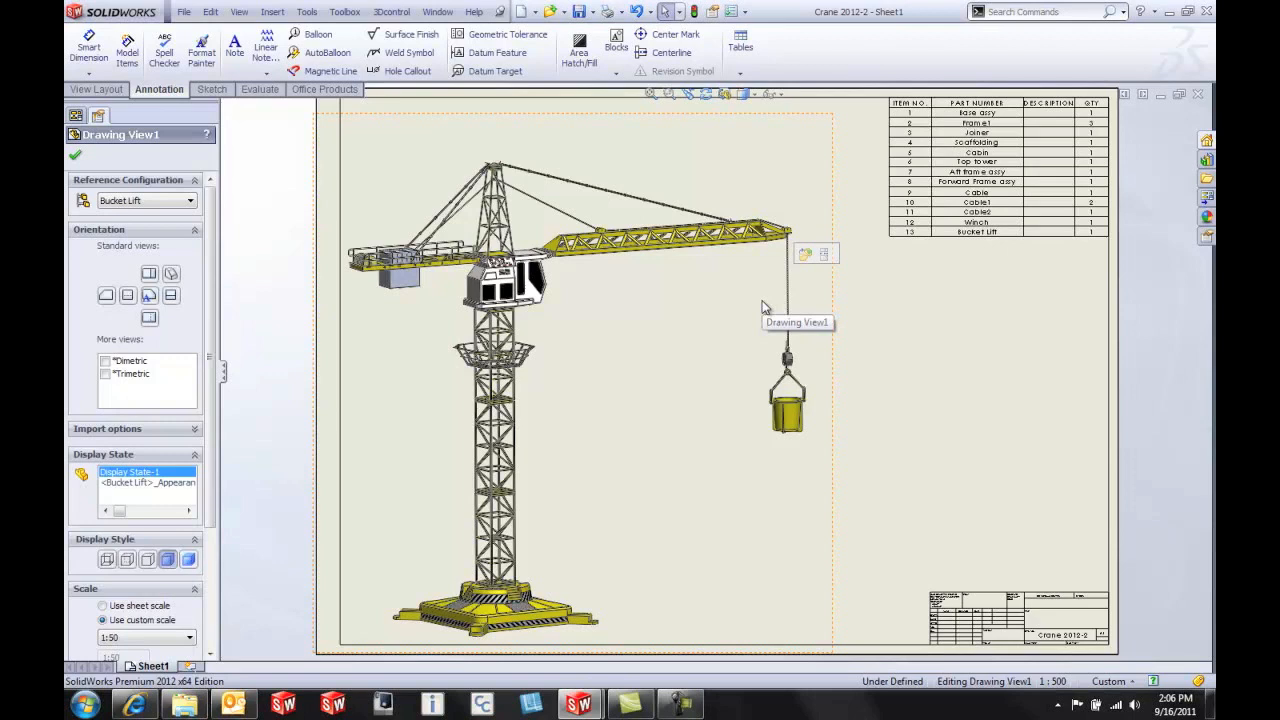
mouse_move(330, 53)
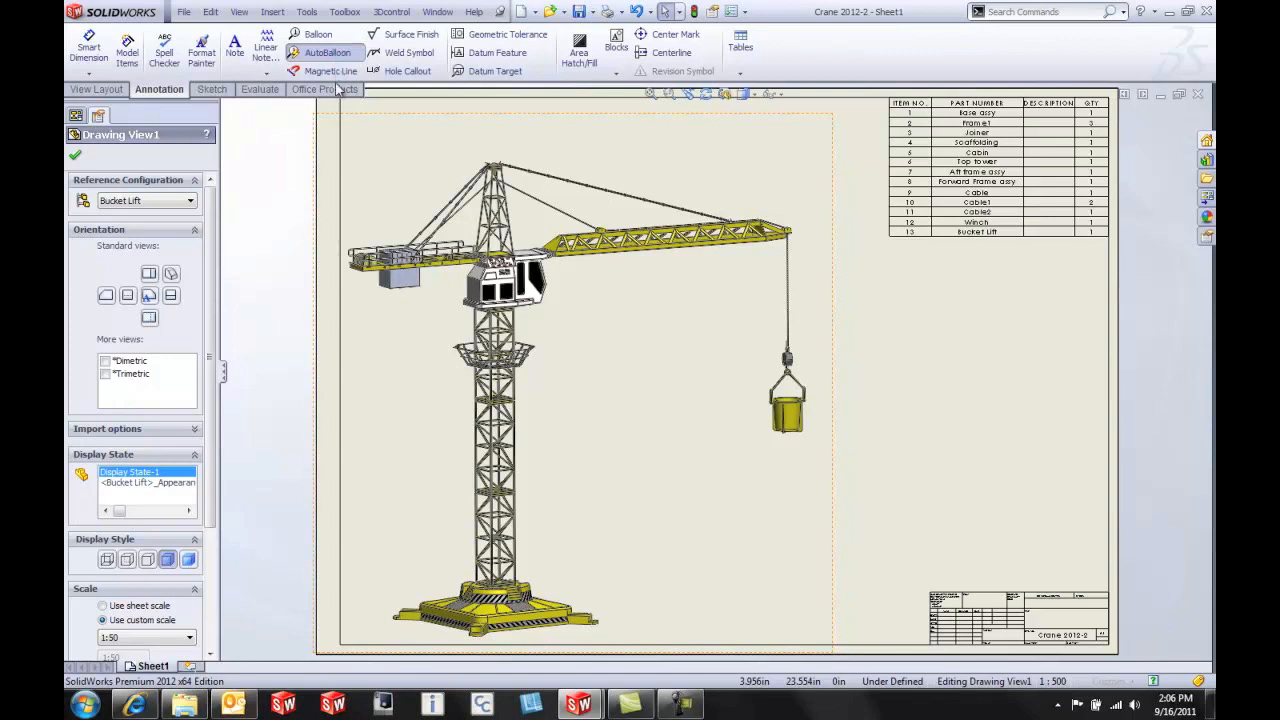
Launch AutoBalloon on Drawing View1 to preview balloons on every crane part.
left_click(326, 53)
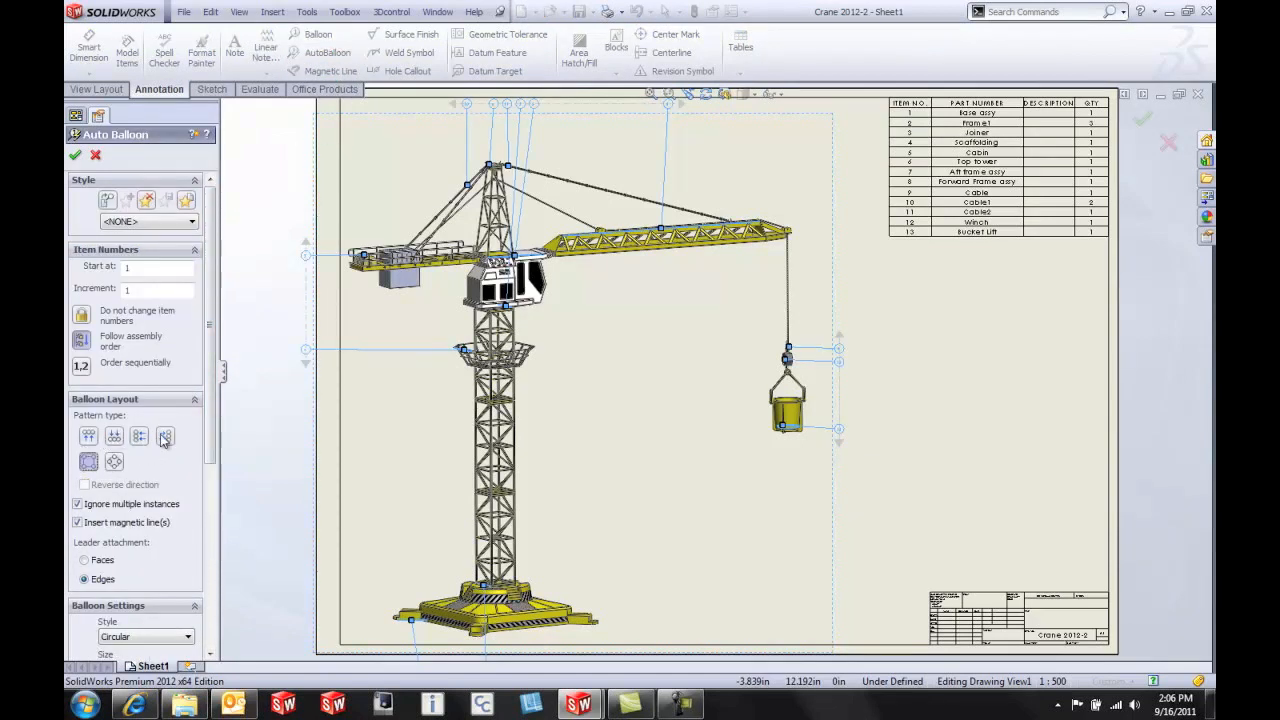
Lay out the preview balloons in one column to the right, then zoom in on it.
left_click(164, 437)
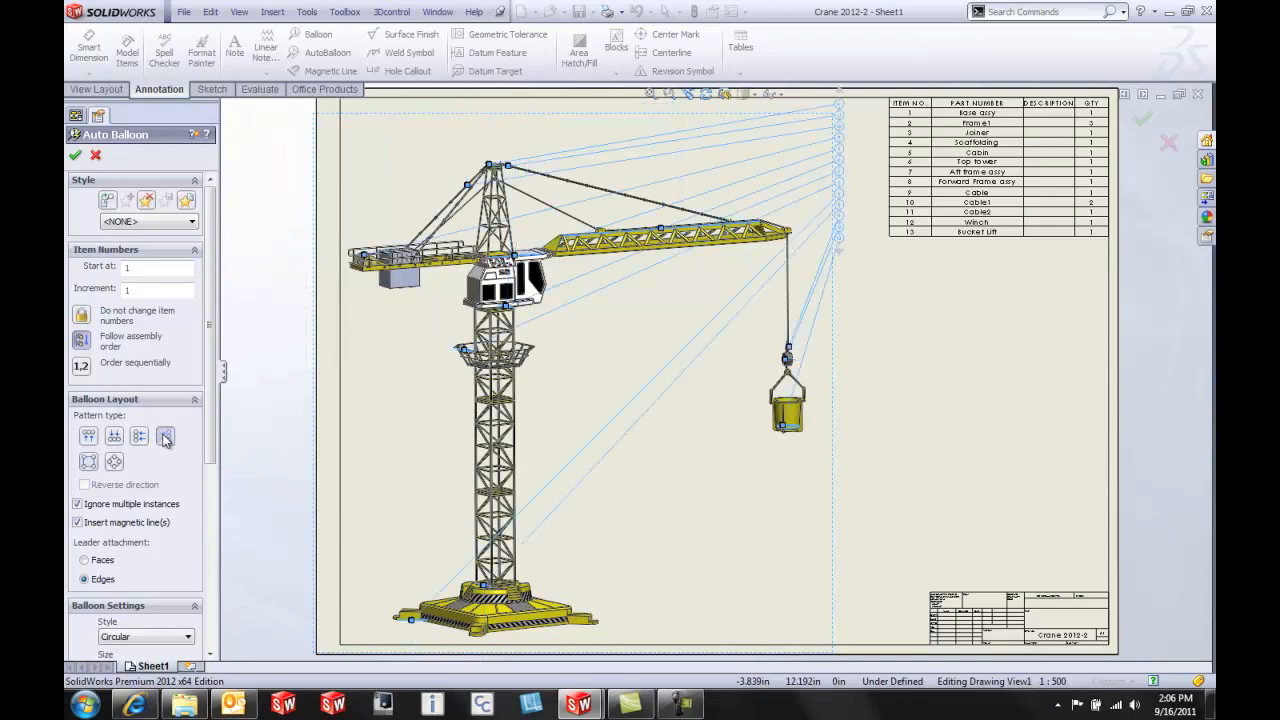
left_click(164, 435)
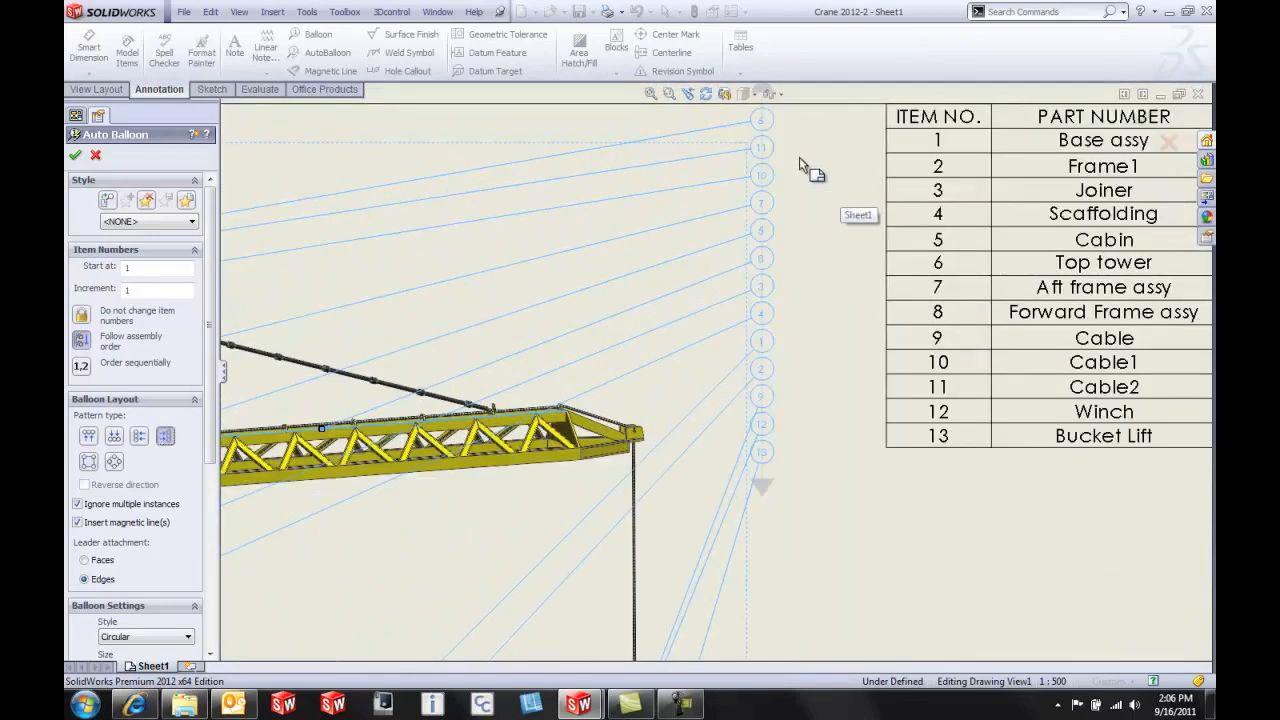
mouse_move(770, 185)
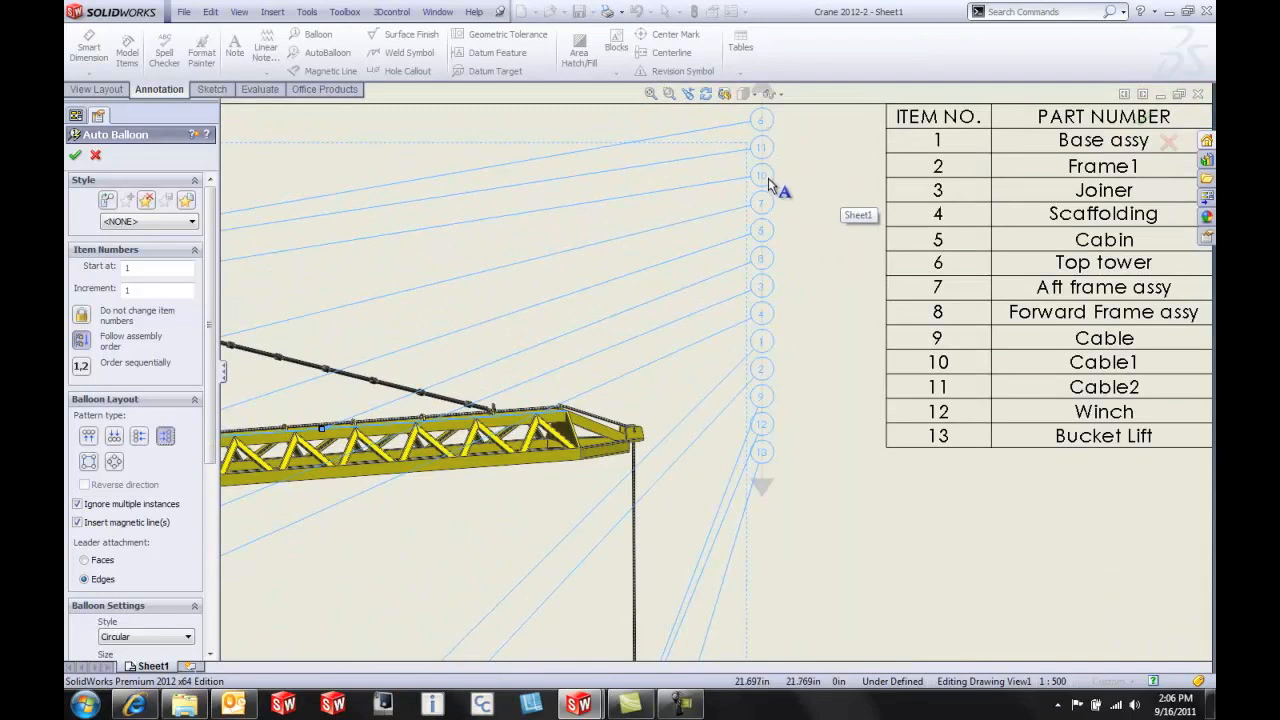
mouse_move(690, 287)
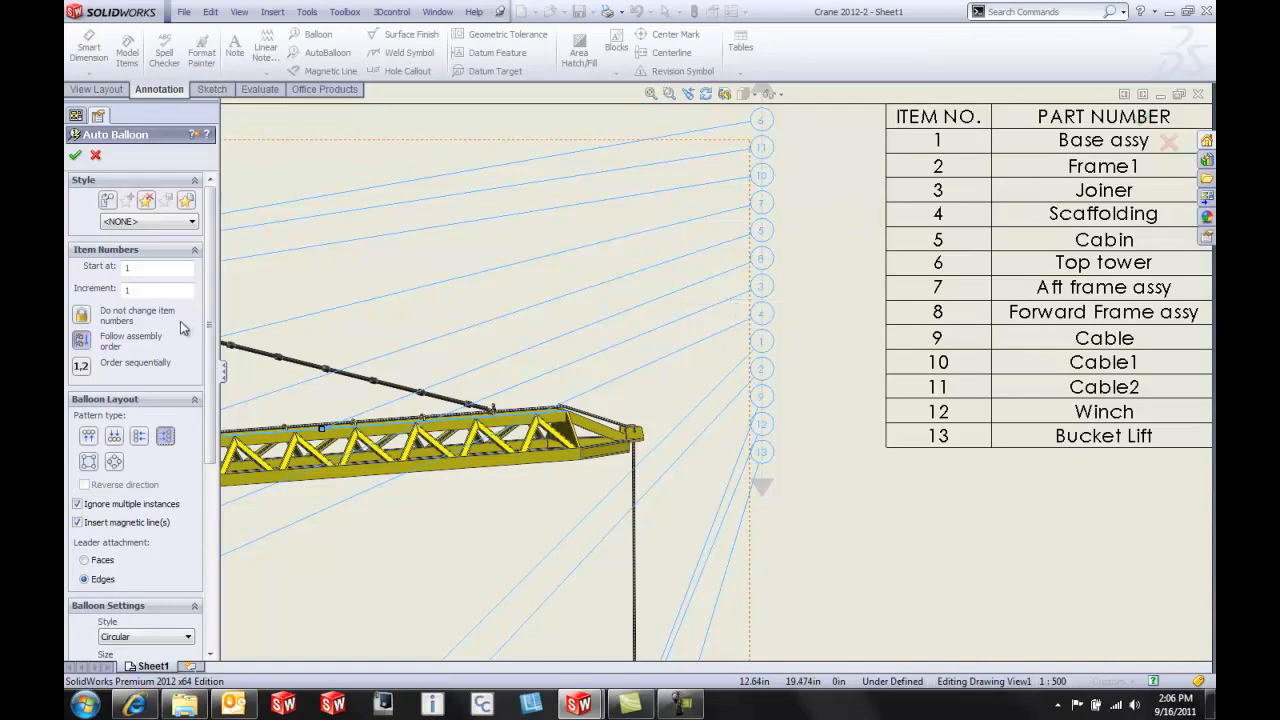
mouse_move(82, 366)
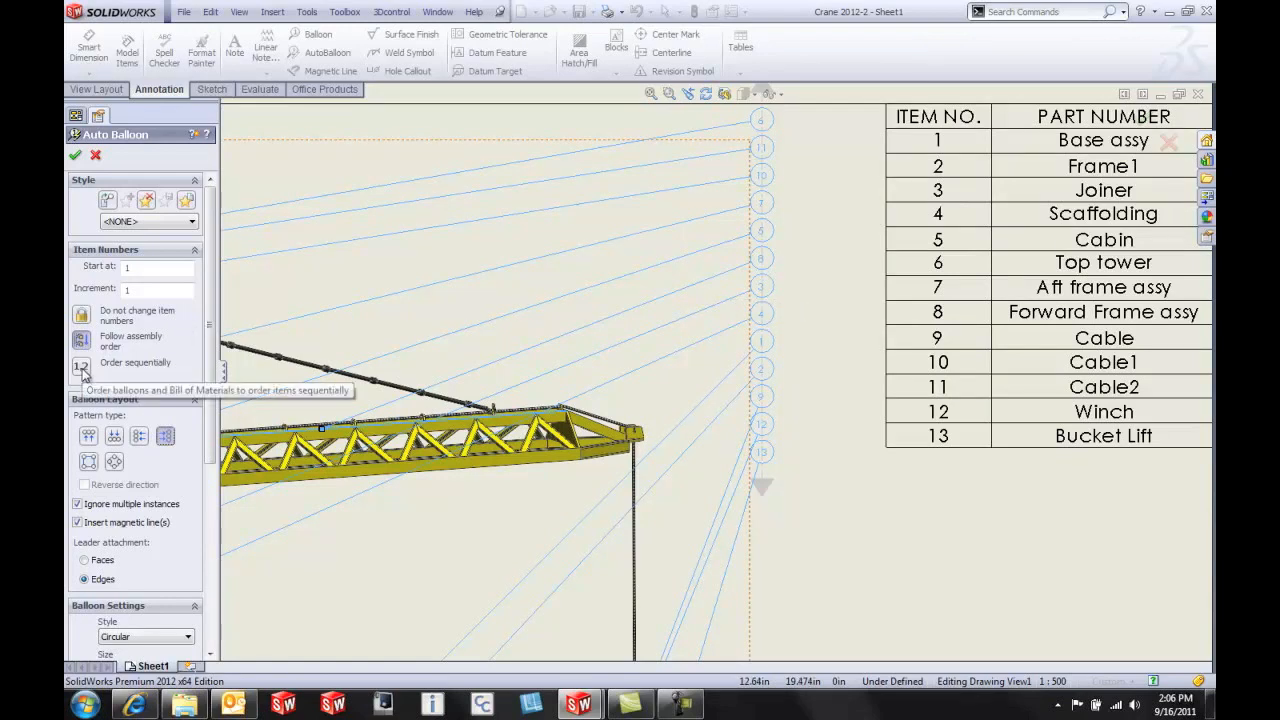
Order item numbers sequentially and accept the auto balloons.
left_click(82, 367)
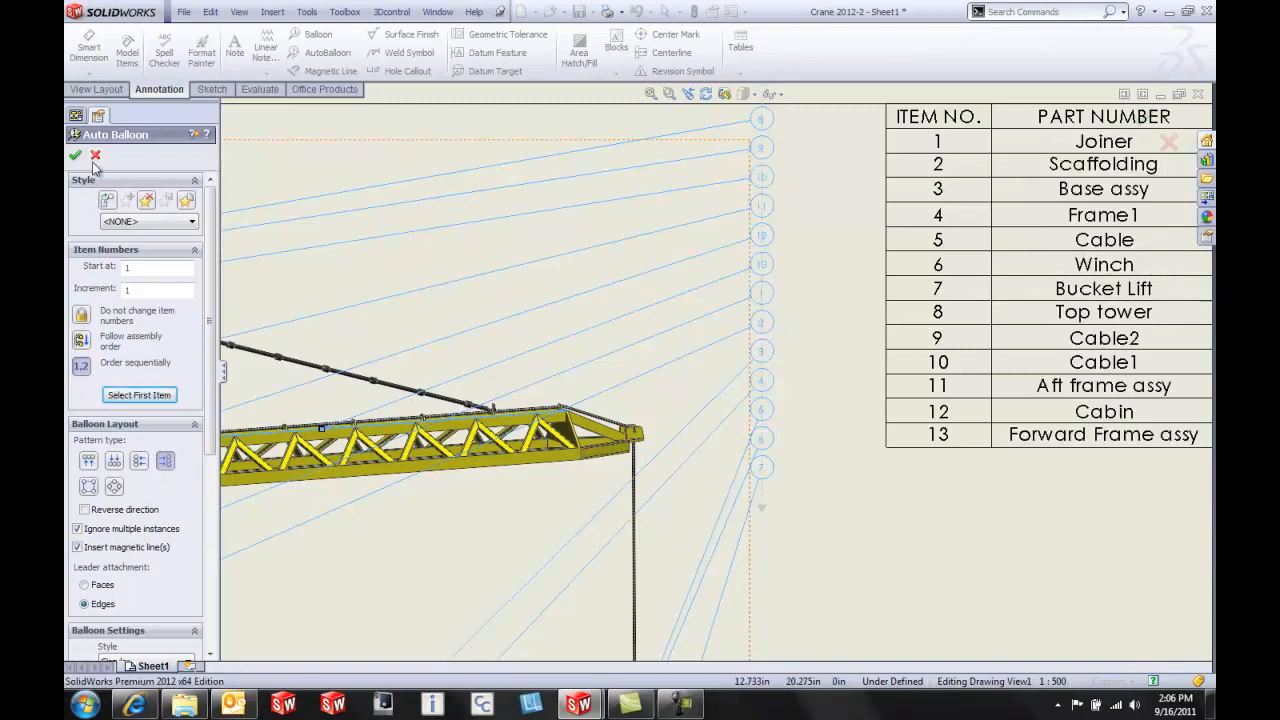
left_click(75, 155)
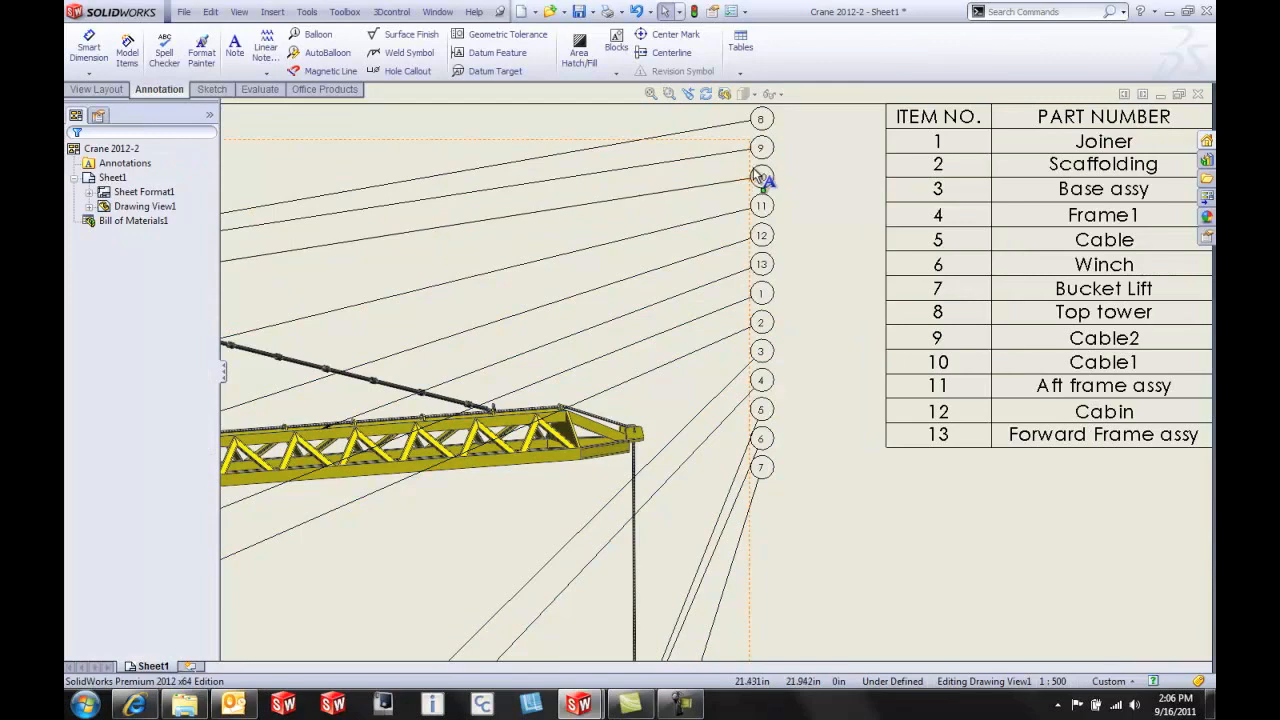
Select a balloon, then the magnetic line holding the balloon column.
left_click(761, 176)
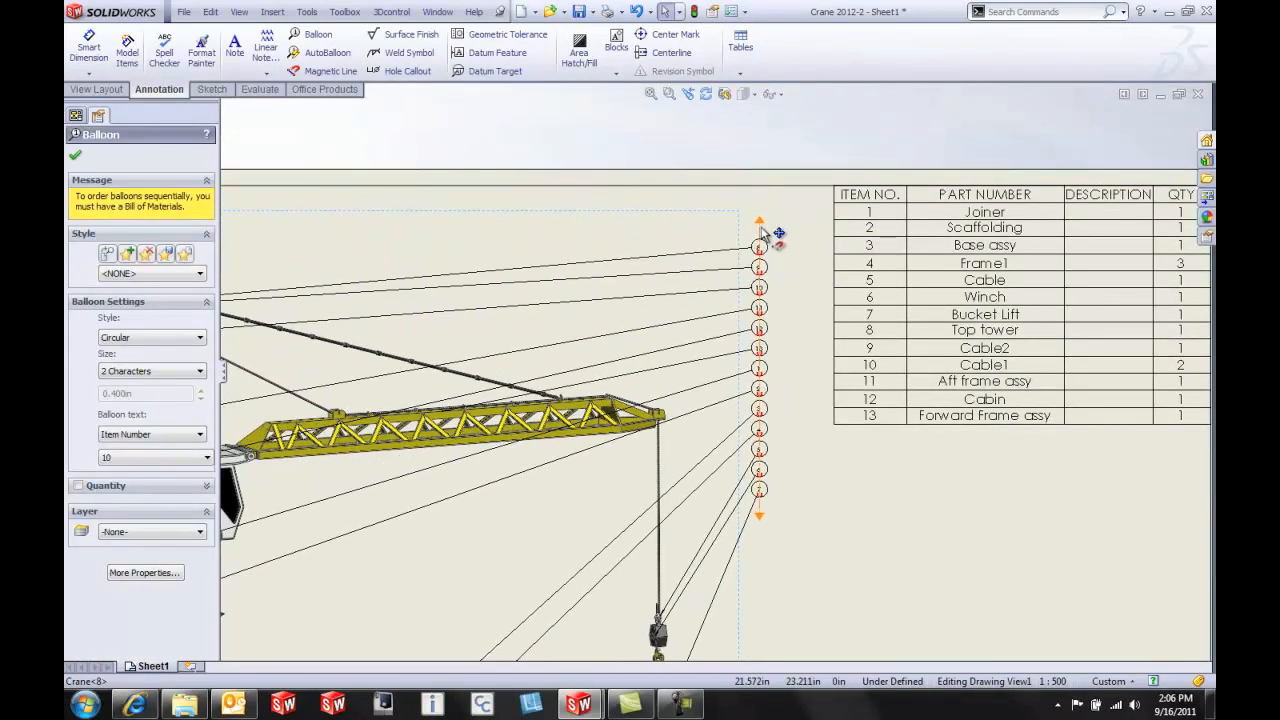
left_click(330, 70)
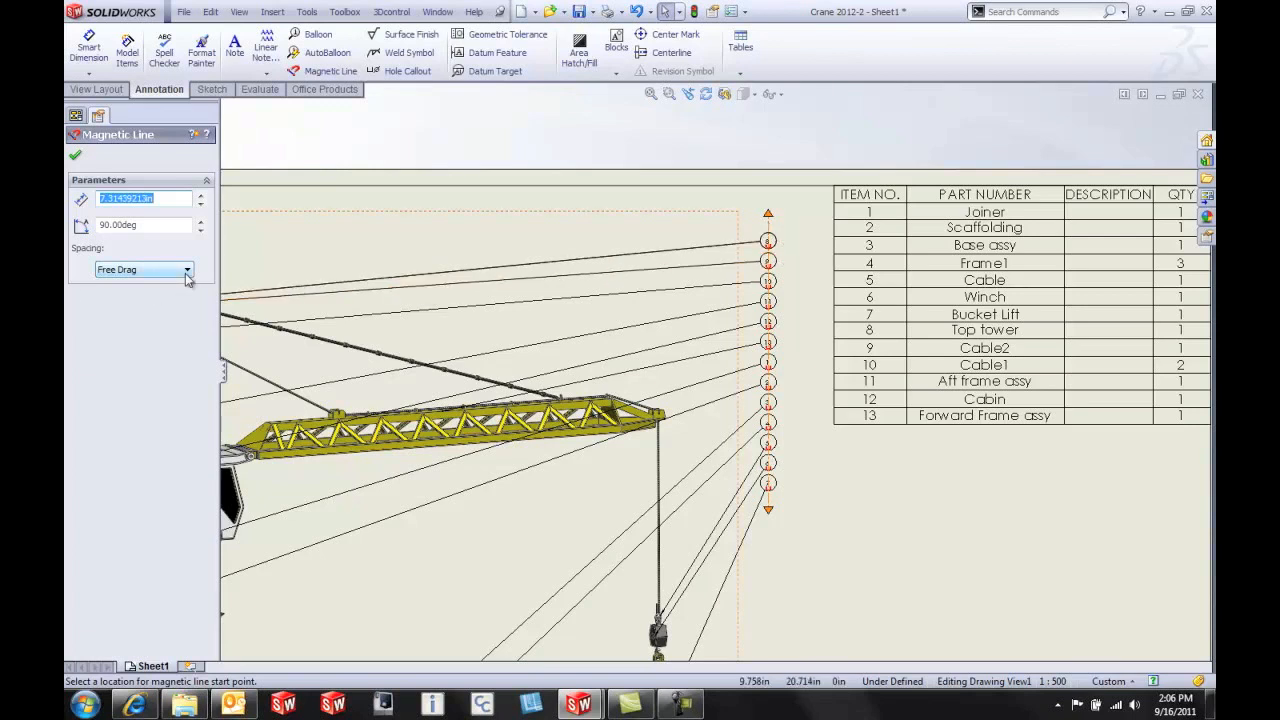
Set the magnetic line spacing from Free Drag to Equal and zoom to fit the sheet.
left_click(186, 270)
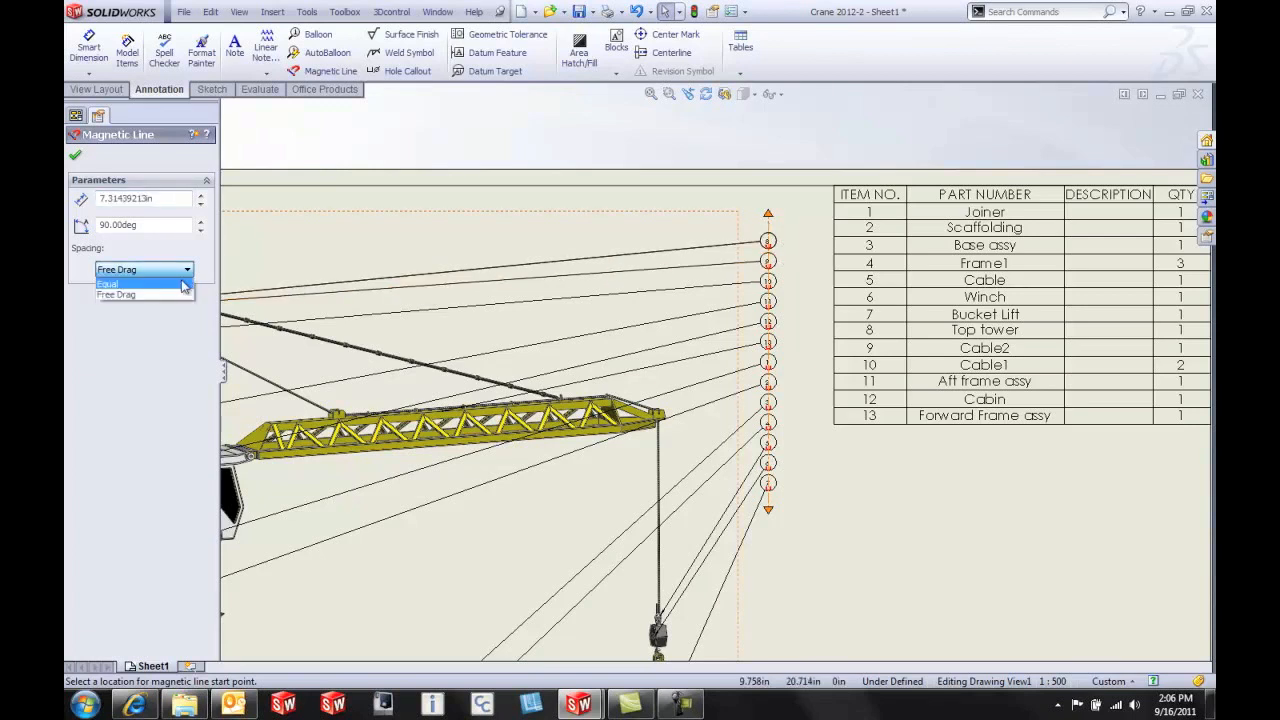
left_click(107, 284)
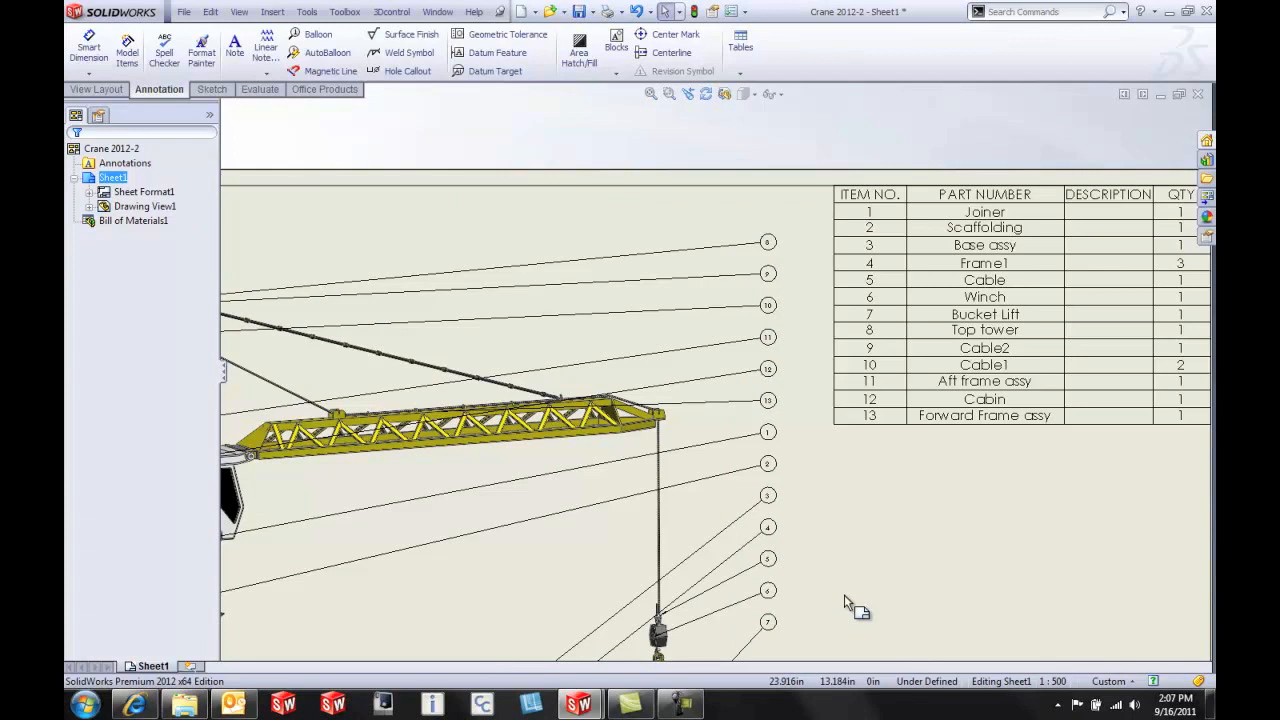
left_click(650, 93)
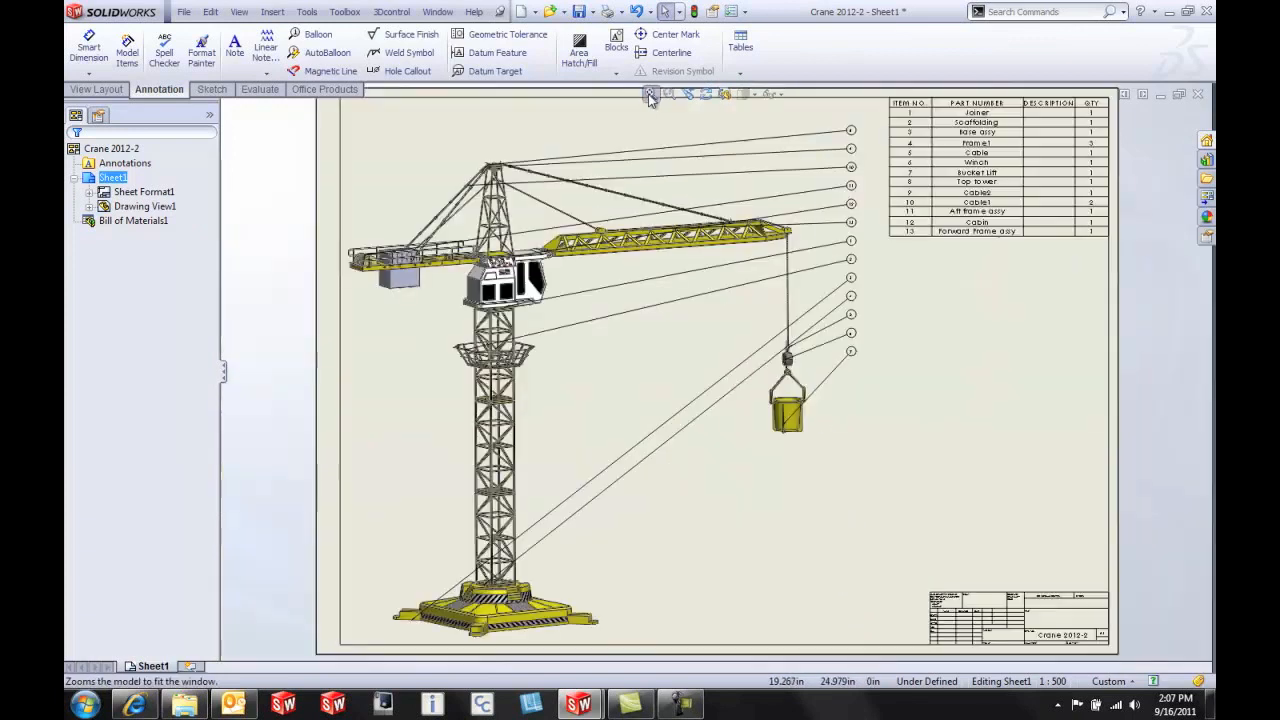